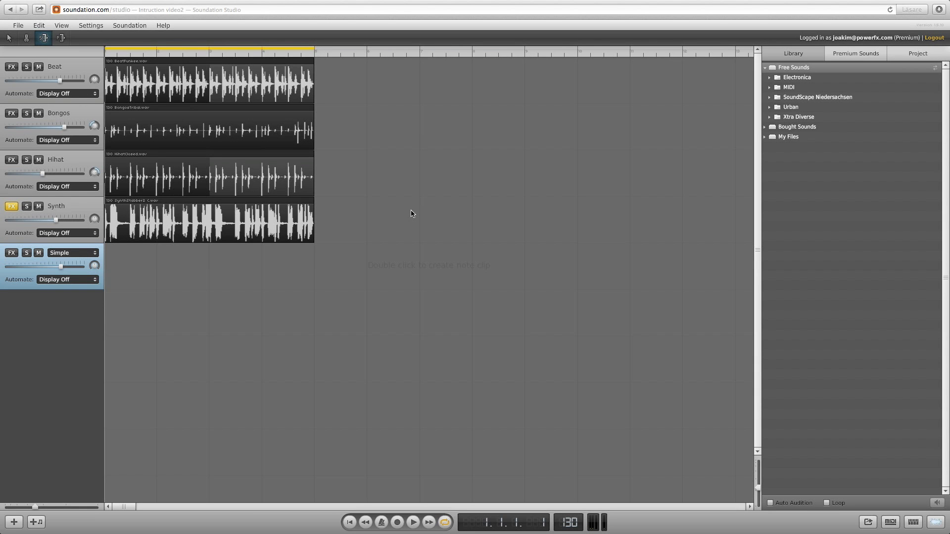
{"action": "mouse_move", "coordinate": [392, 223]}
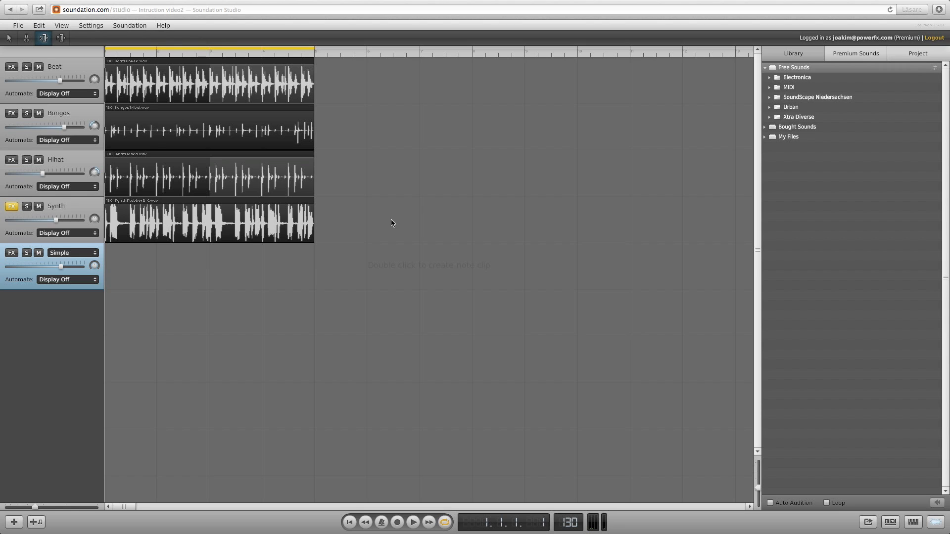
{"action": "mouse_move", "coordinate": [29, 48]}
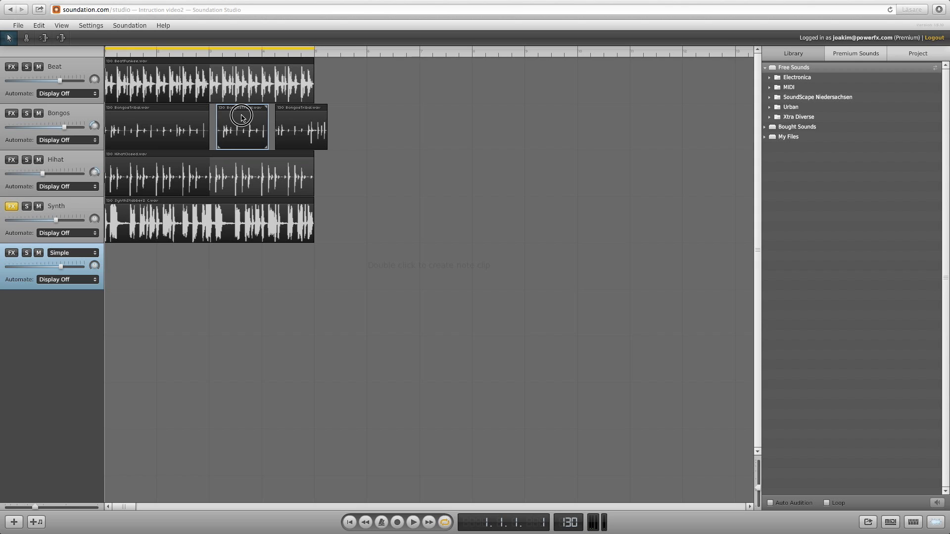
Step: Undo the last cut on the Bongos clip via Edit > Undo
{"action": "left_click", "coordinate": [39, 24]}
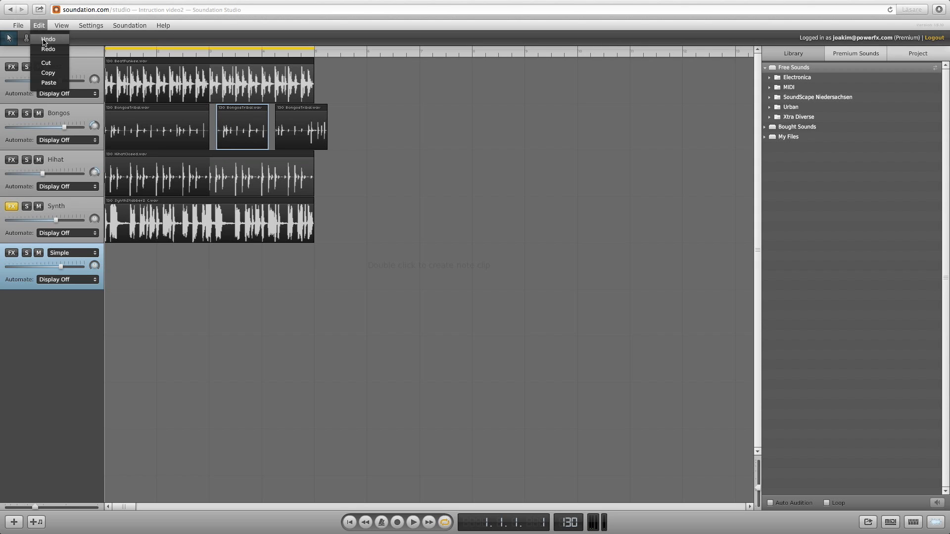
{"action": "left_click", "coordinate": [48, 38]}
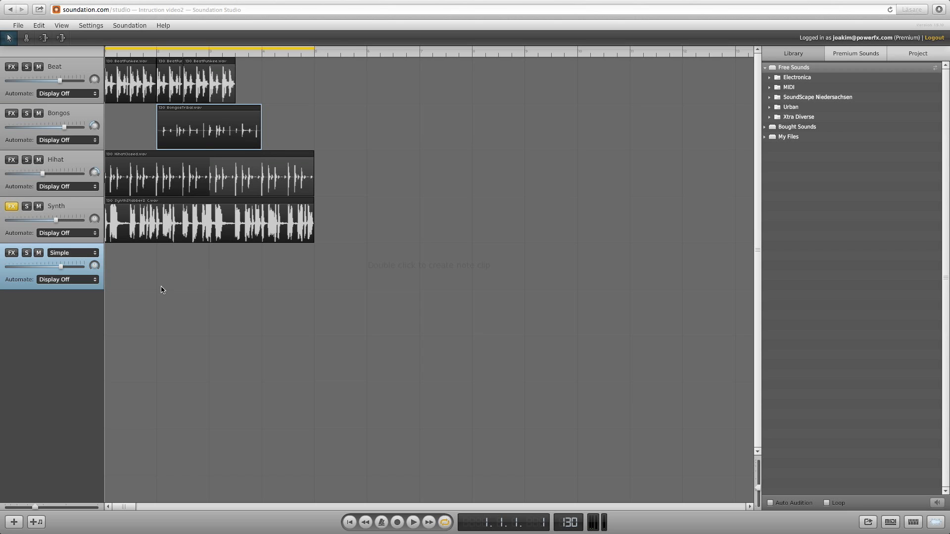
{"action": "mouse_move", "coordinate": [43, 439]}
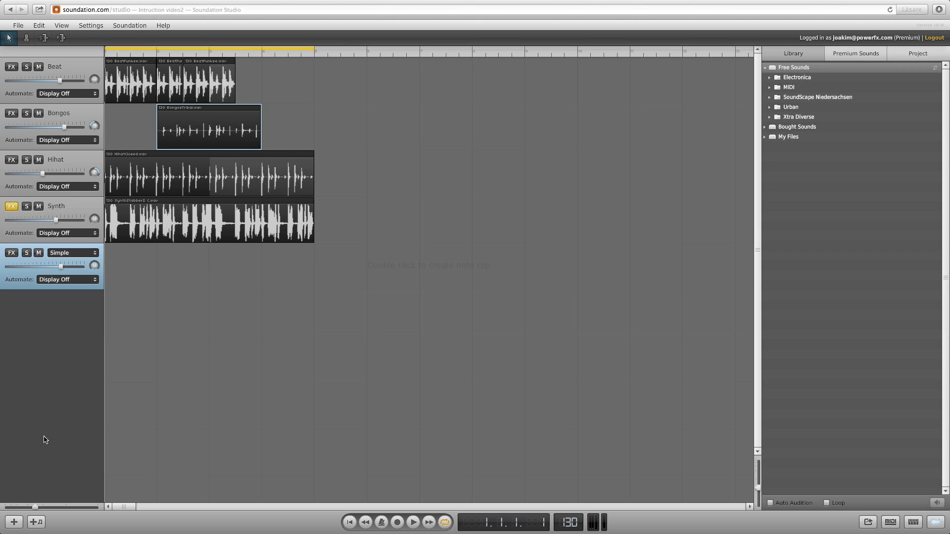
{"action": "mouse_move", "coordinate": [77, 497]}
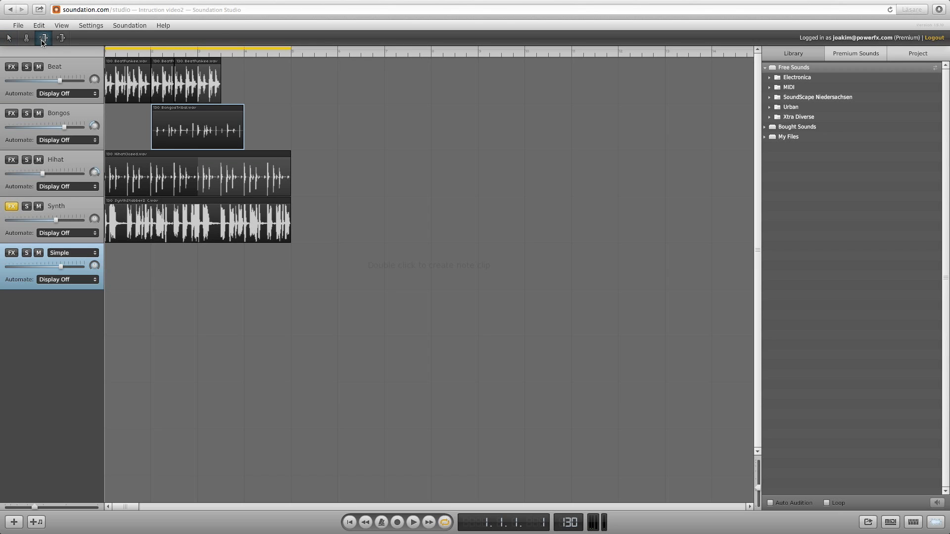
Step: Time-stretch the Synth clip shorter, play it back, then restore its original length
{"action": "left_click", "coordinate": [42, 38]}
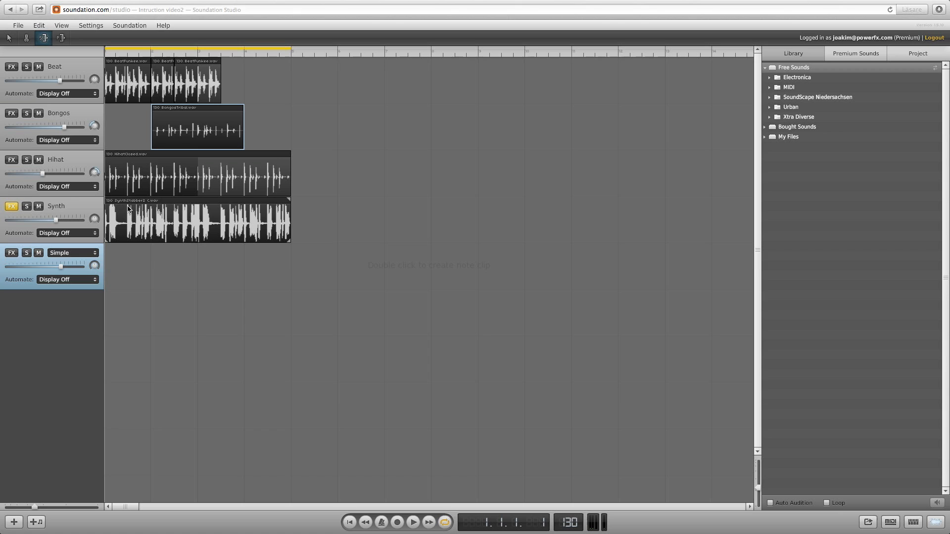
{"action": "mouse_move", "coordinate": [202, 261]}
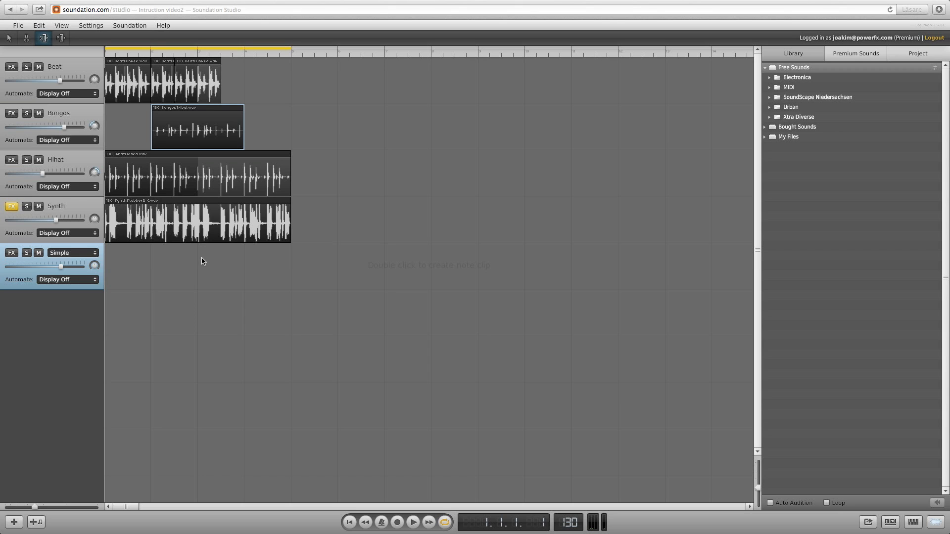
{"action": "mouse_move", "coordinate": [288, 240]}
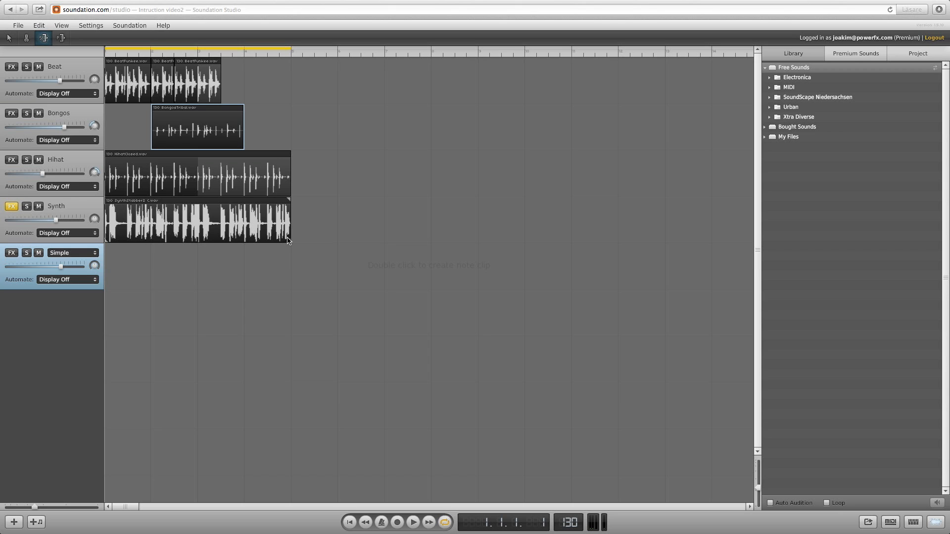
{"action": "mouse_move", "coordinate": [290, 245]}
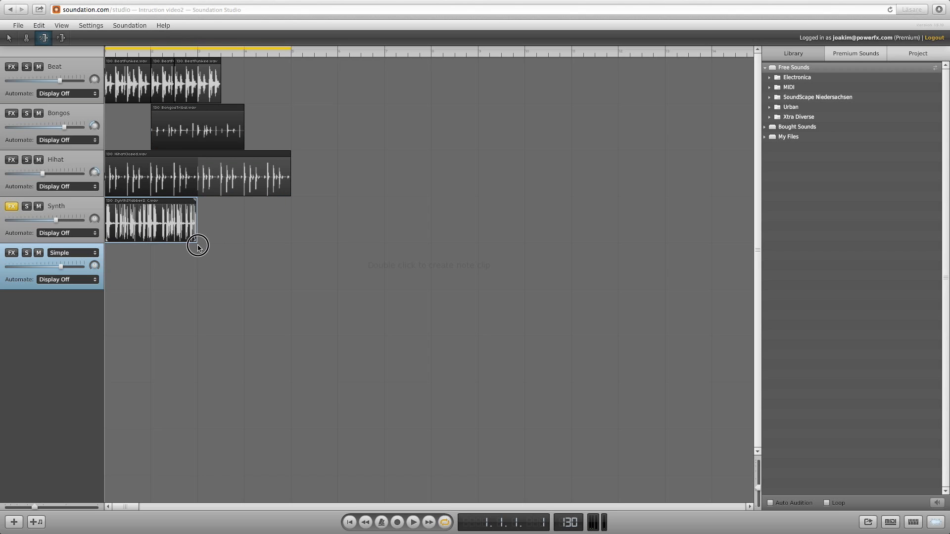
{"action": "left_click", "coordinate": [25, 206]}
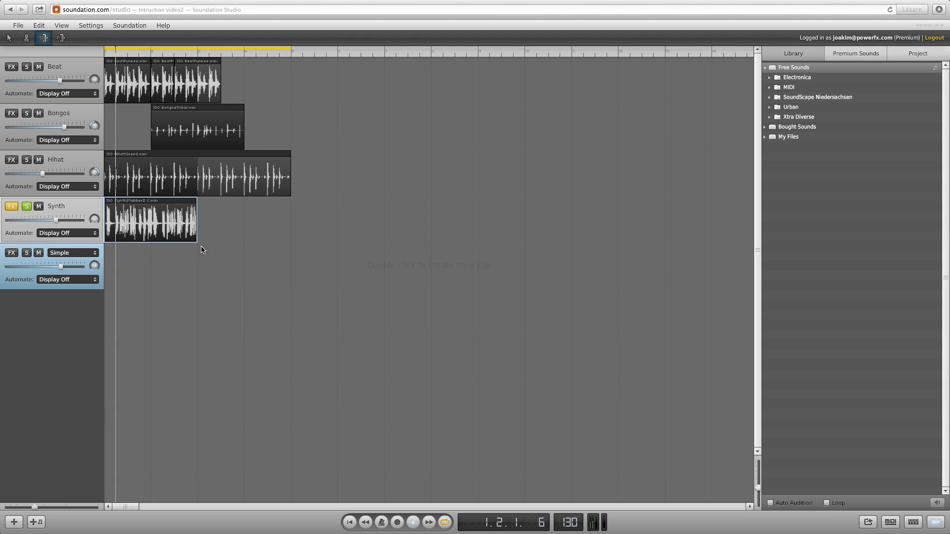
{"action": "left_click", "coordinate": [166, 50]}
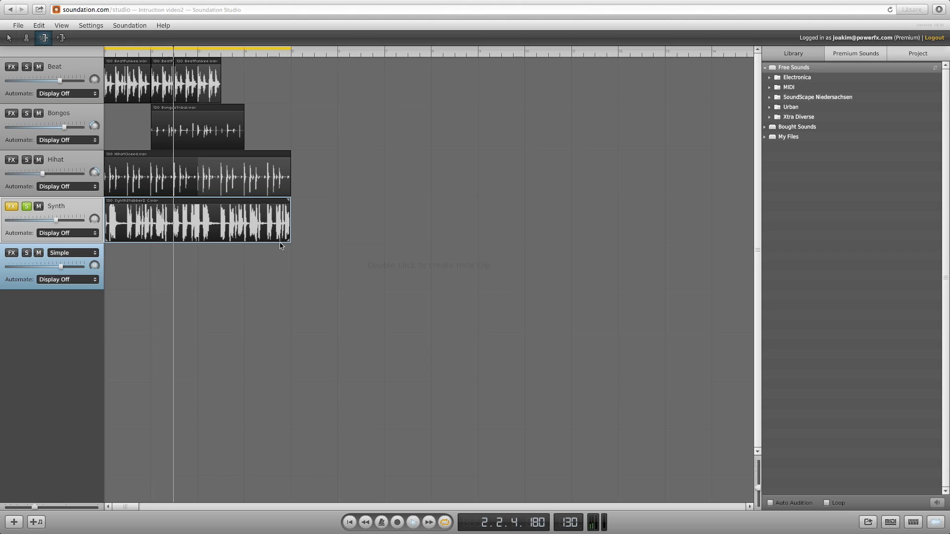
{"action": "left_click", "coordinate": [413, 522]}
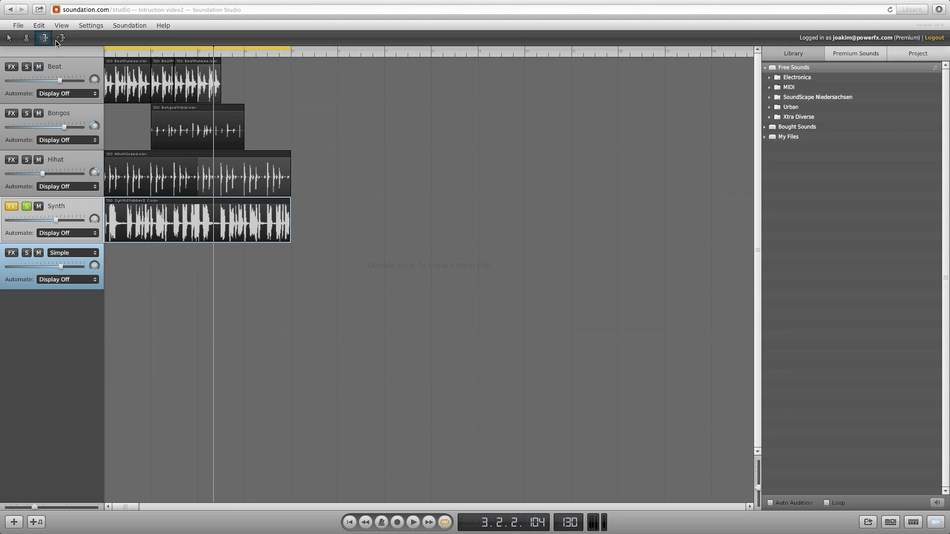
Step: Pitch-stretch the Synth clip to about 1.5x length and play it back
{"action": "left_click", "coordinate": [61, 37]}
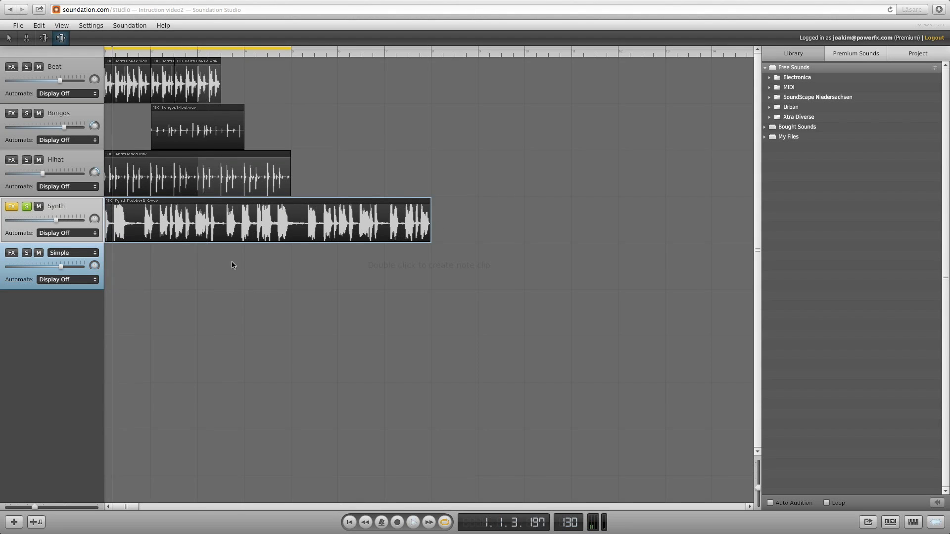
{"action": "left_click", "coordinate": [162, 49]}
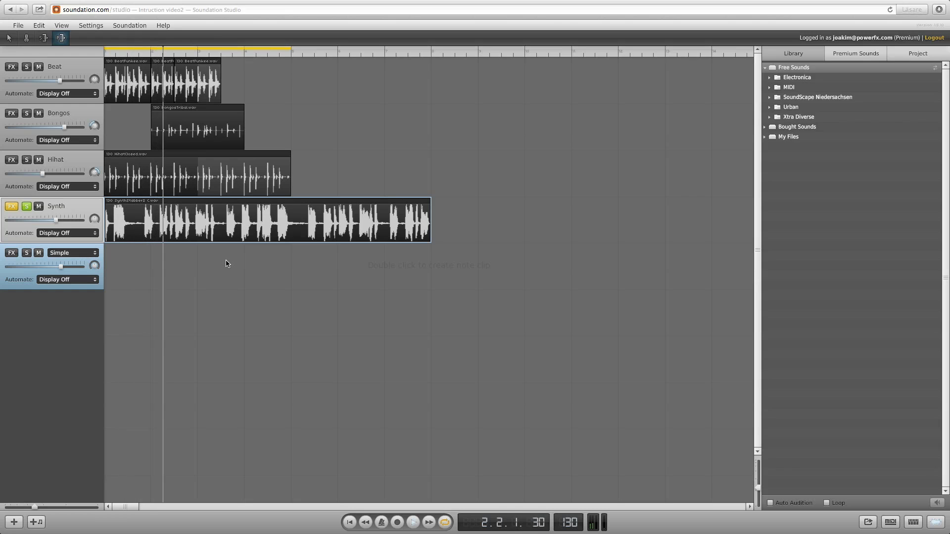
{"action": "left_click", "coordinate": [412, 522]}
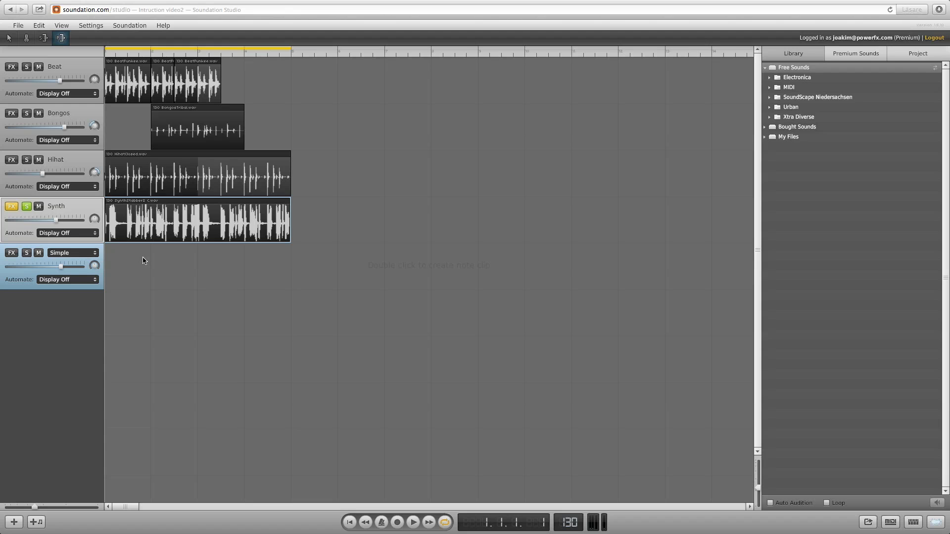
{"action": "mouse_move", "coordinate": [23, 282]}
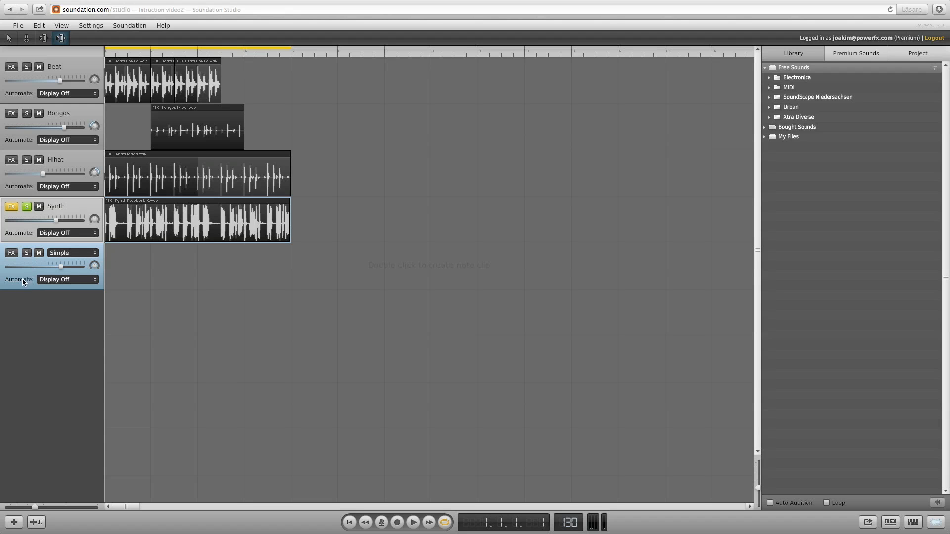